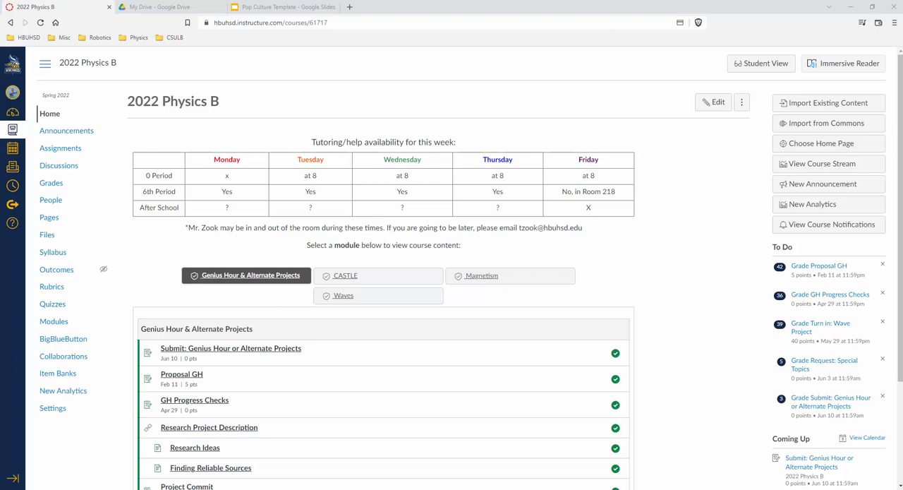
mouse_move(636, 214)
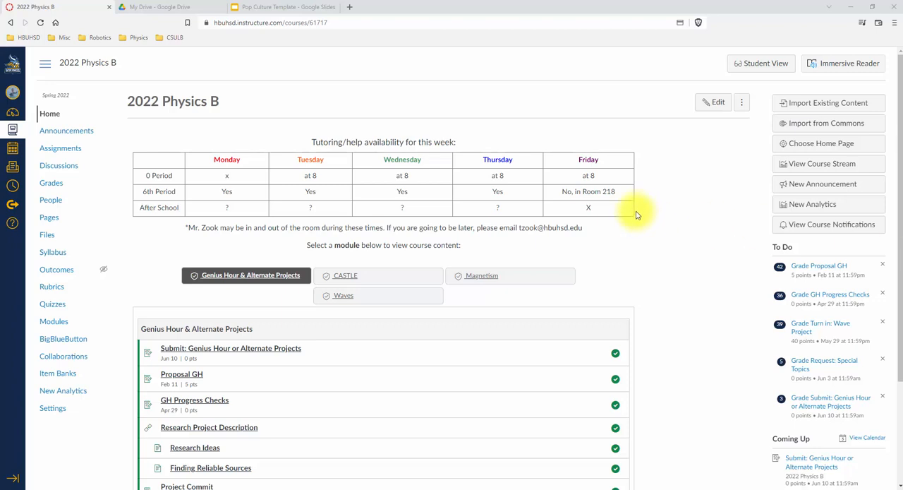
Return to the 2022 Physics B course page and preview it in Student View.
click(282, 6)
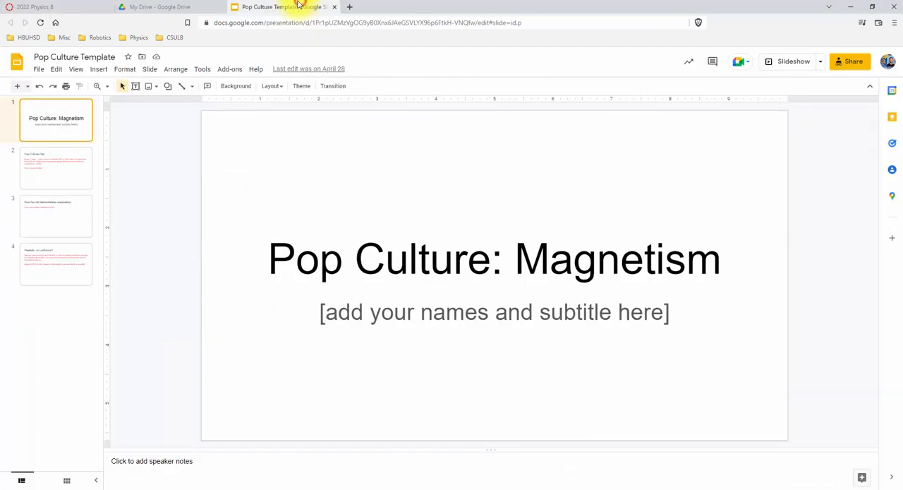
click(158, 6)
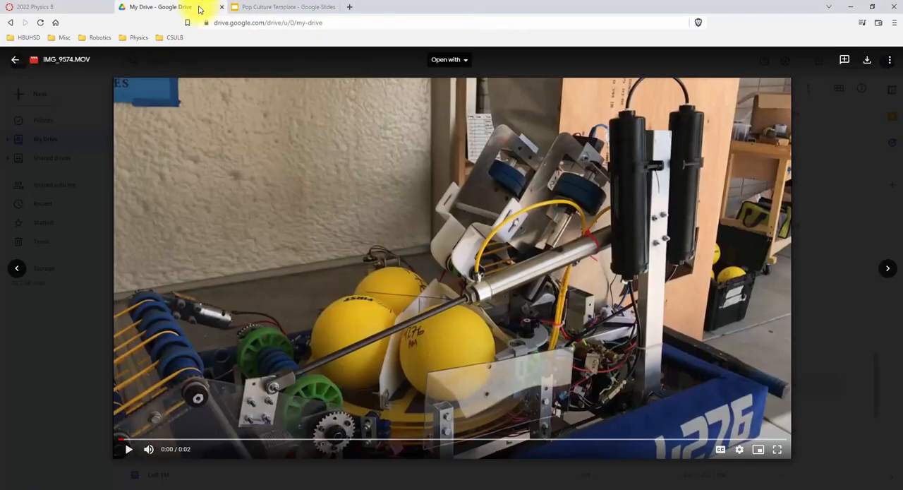
click(35, 6)
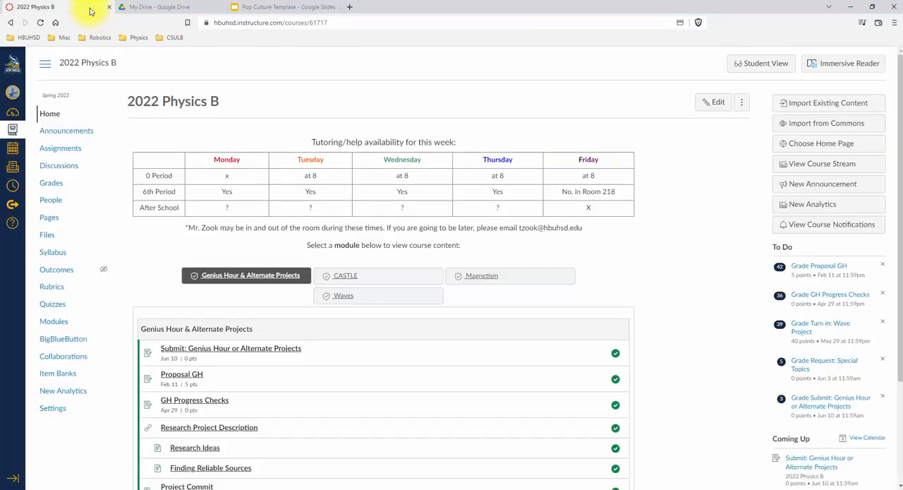
mouse_move(167, 76)
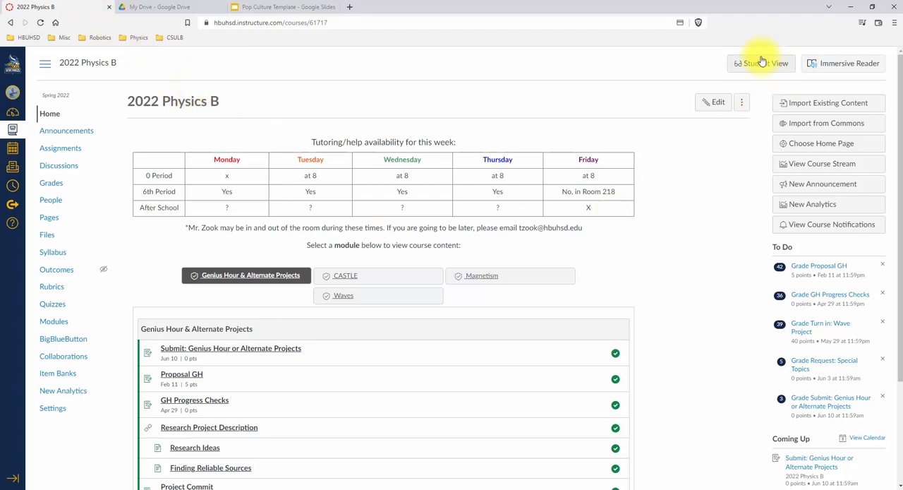
click(761, 62)
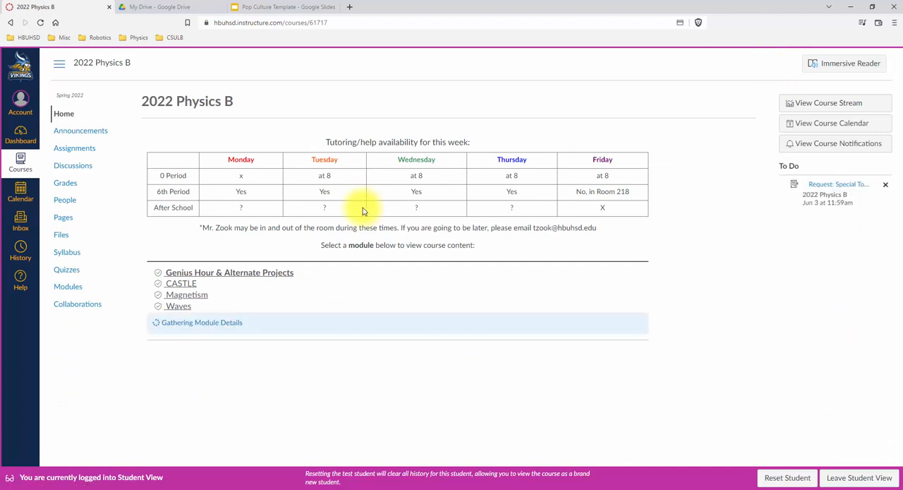
click(229, 271)
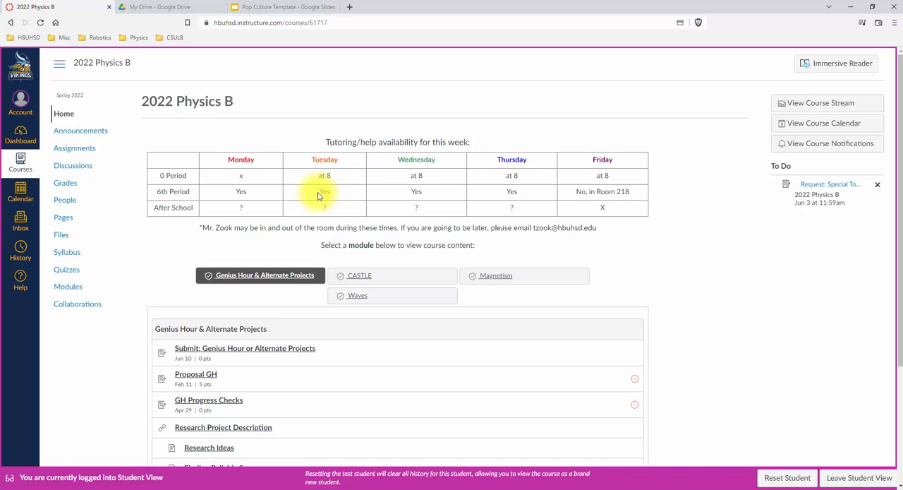
mouse_move(159, 62)
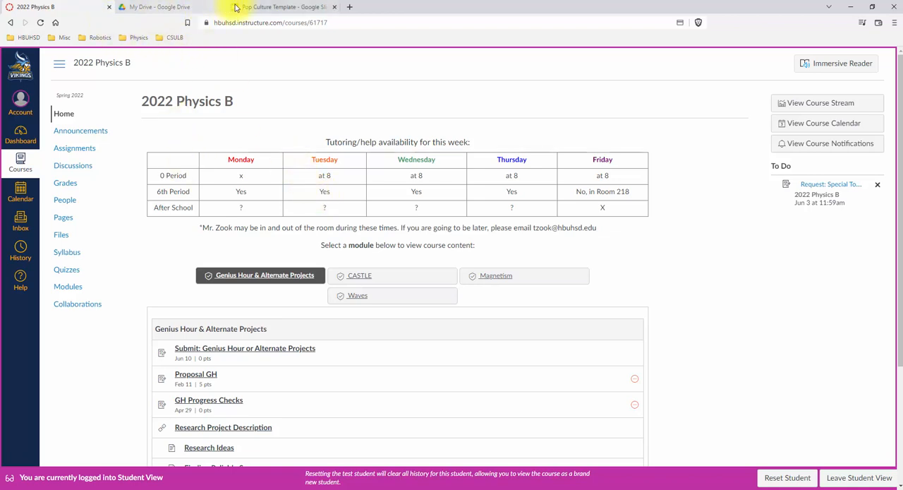
Play the IMG_9574.MOV robot clip in Drive, then show the Pop Culture Template slides.
click(158, 6)
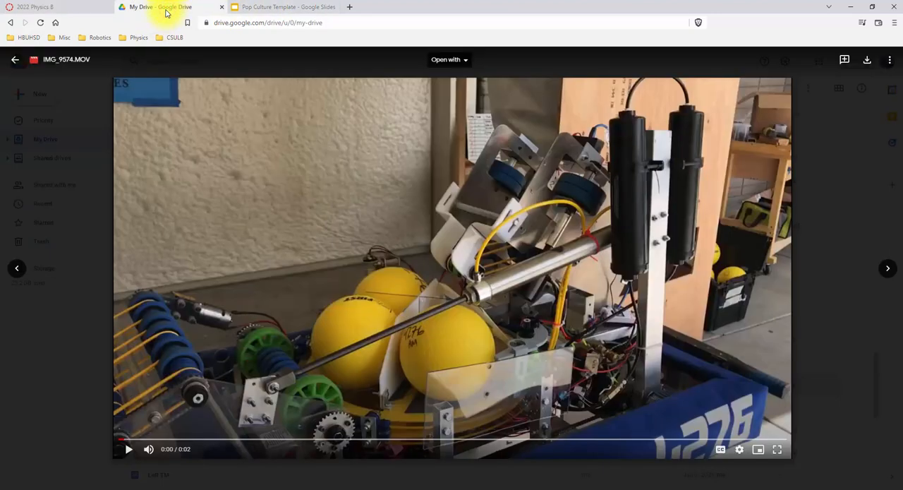
click(282, 7)
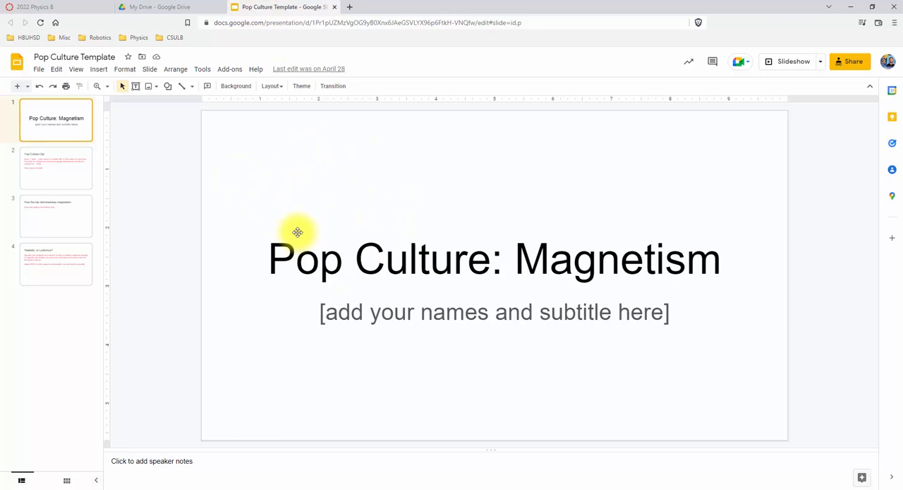
mouse_move(156, 36)
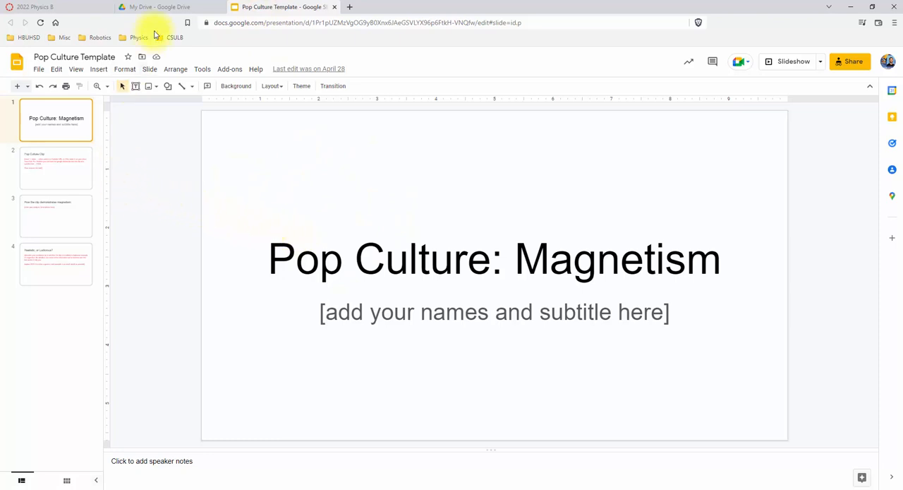
click(159, 6)
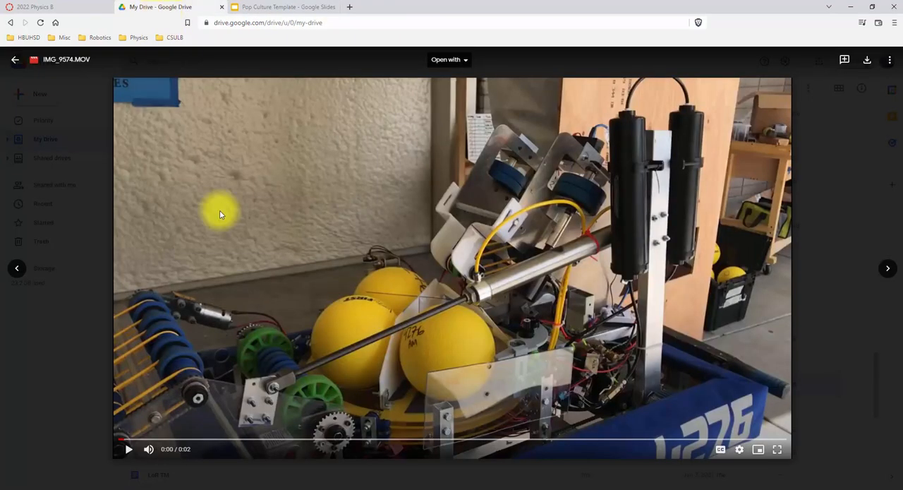
mouse_move(313, 212)
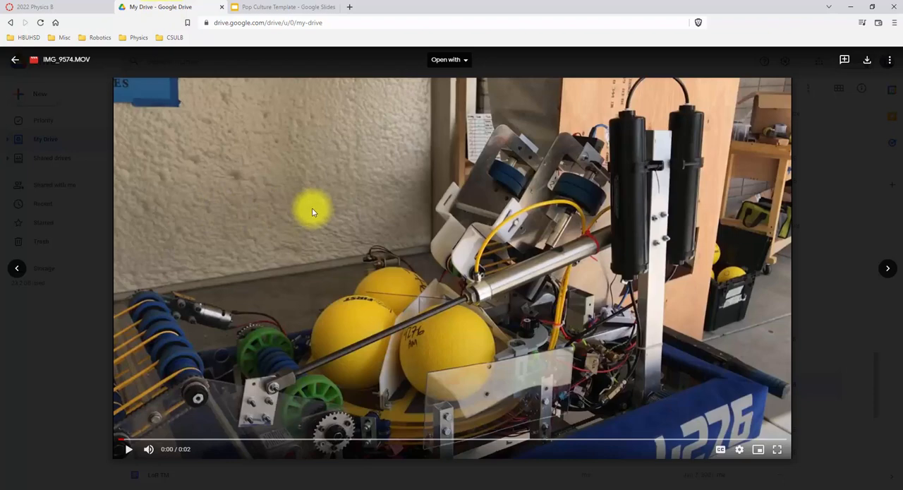
click(128, 449)
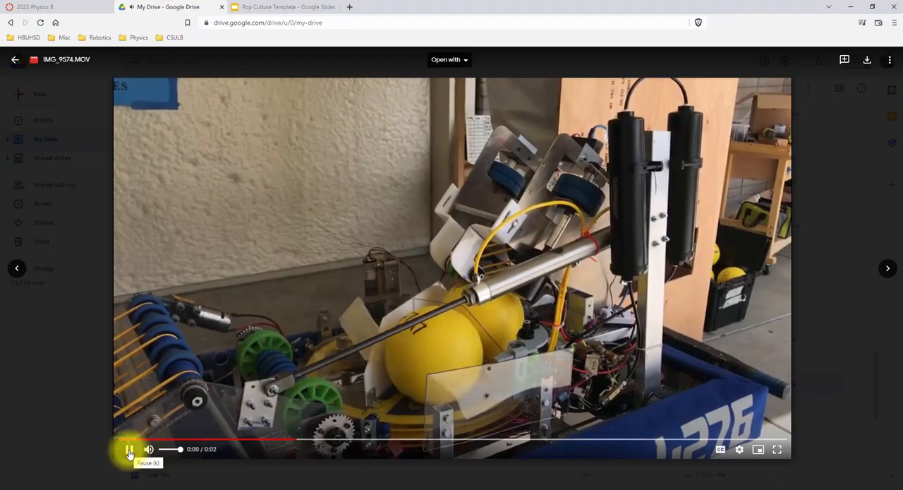
click(130, 449)
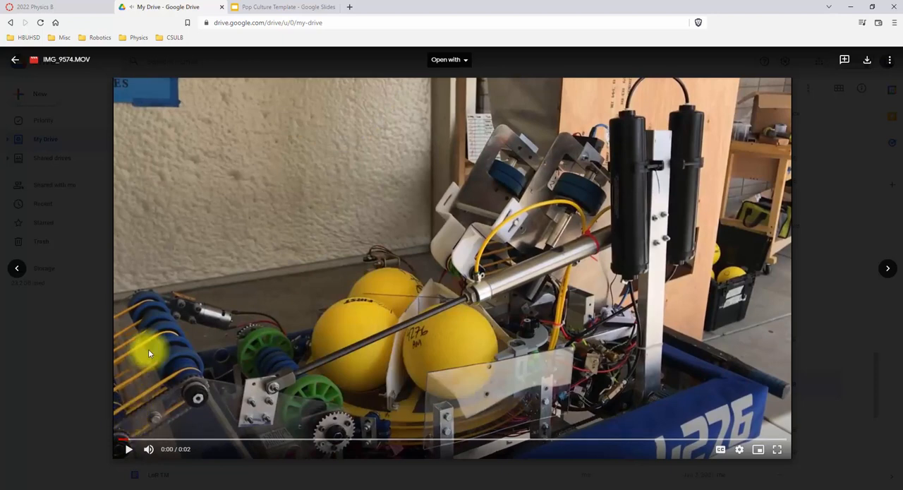
mouse_move(248, 245)
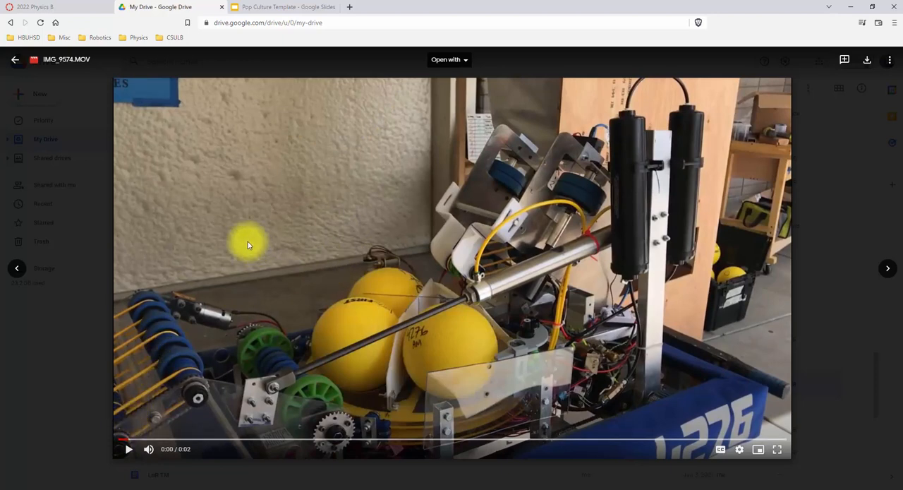
mouse_move(256, 175)
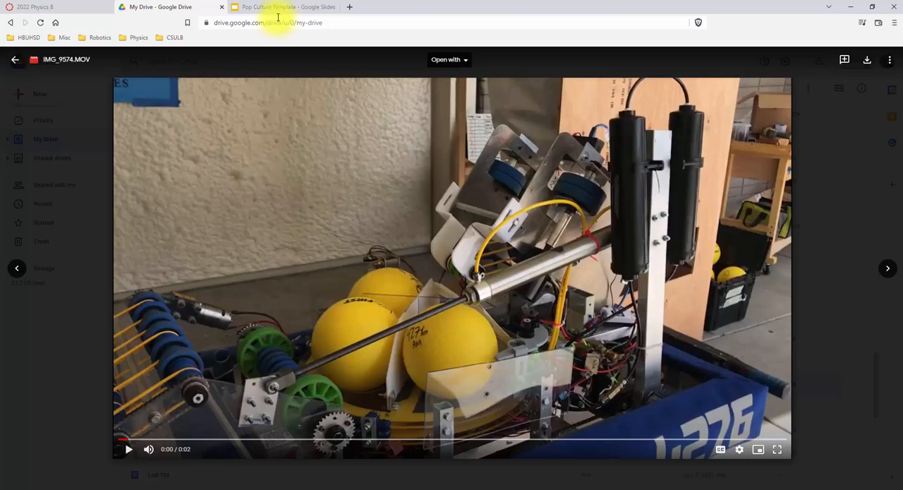
click(282, 6)
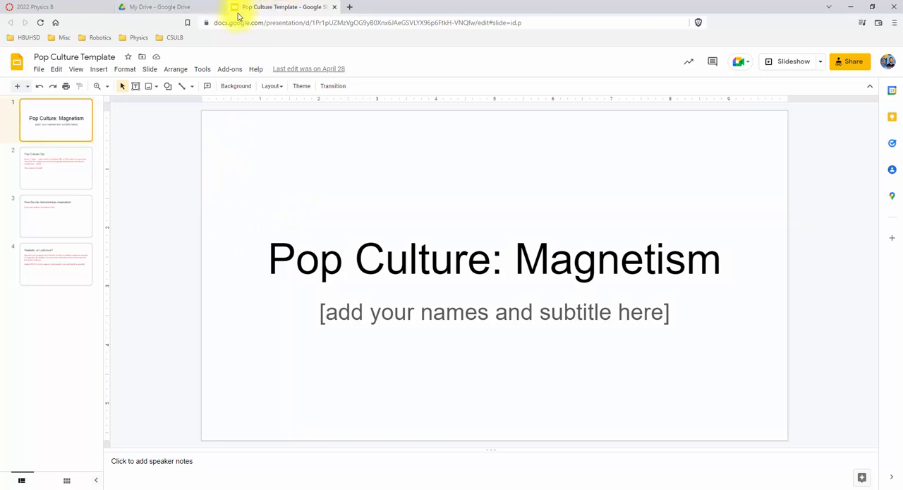
mouse_move(222, 105)
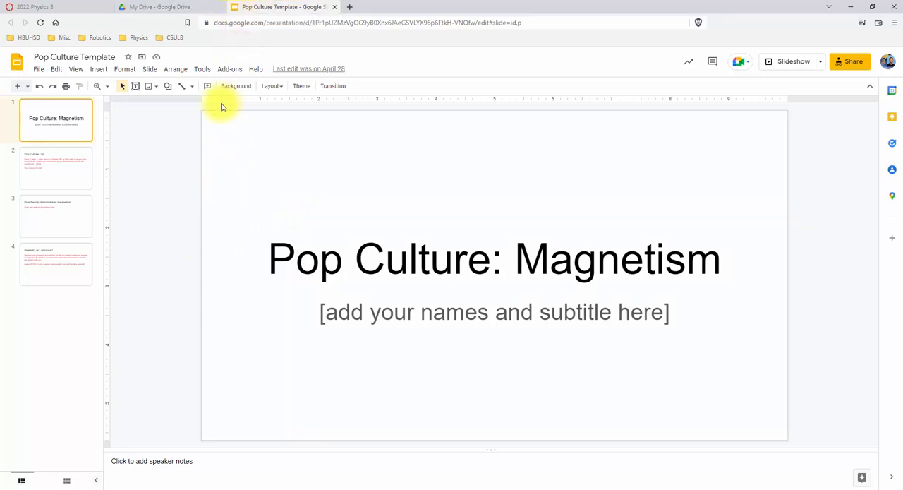
Open the Flipgrid Submit assignment and load its topic in a new window.
click(43, 7)
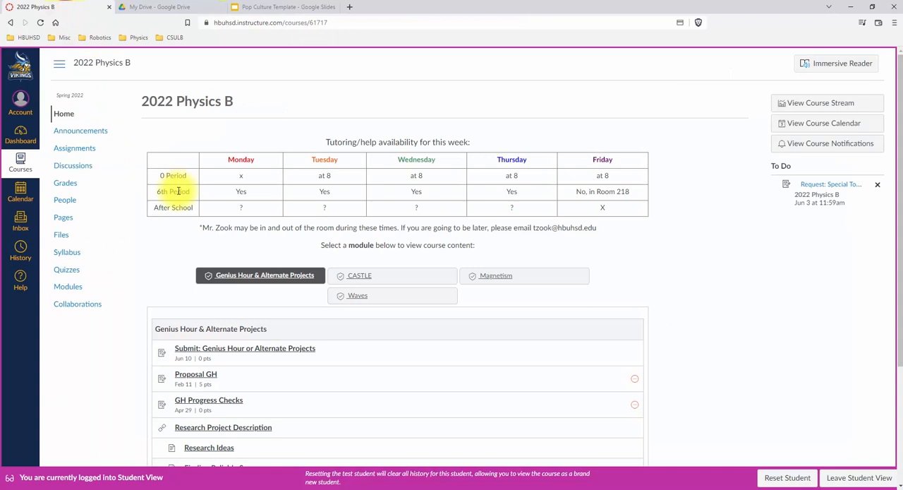
scroll(down, 3)
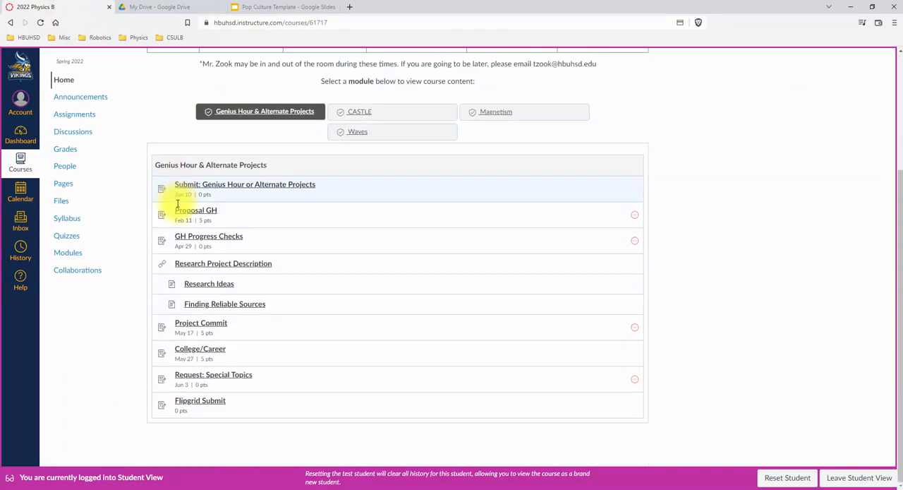
click(199, 400)
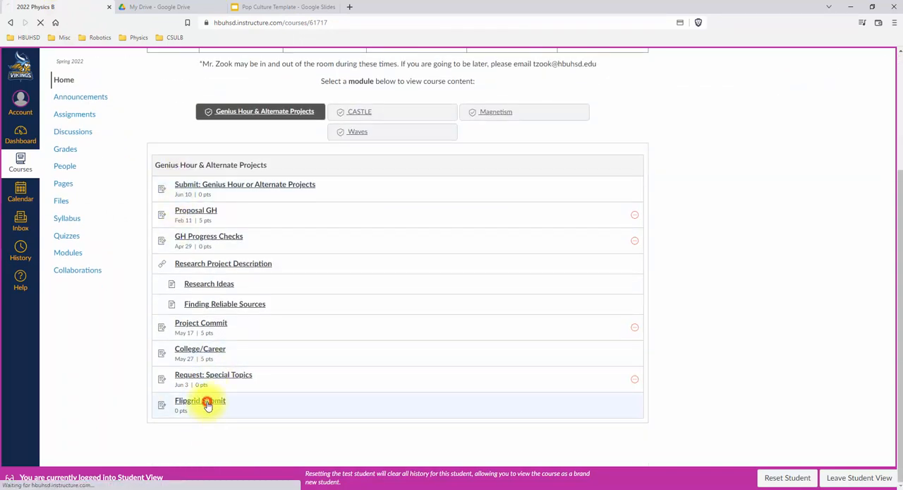
click(199, 400)
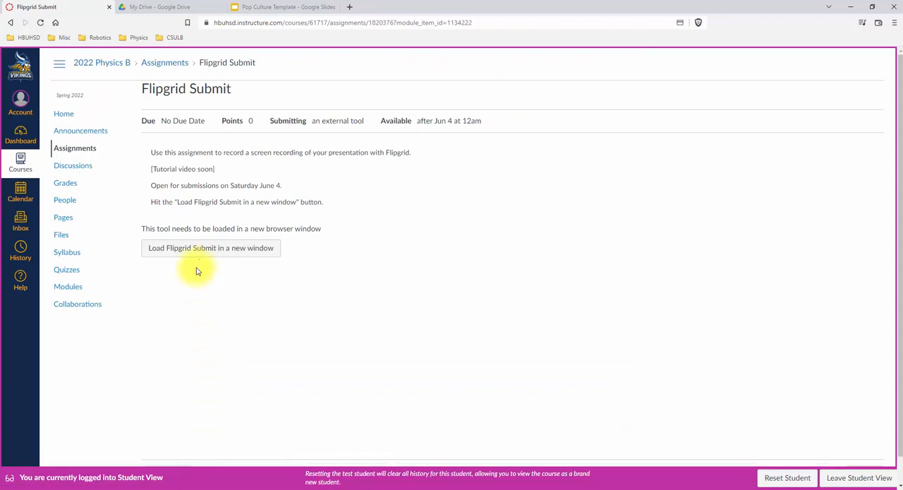
click(210, 248)
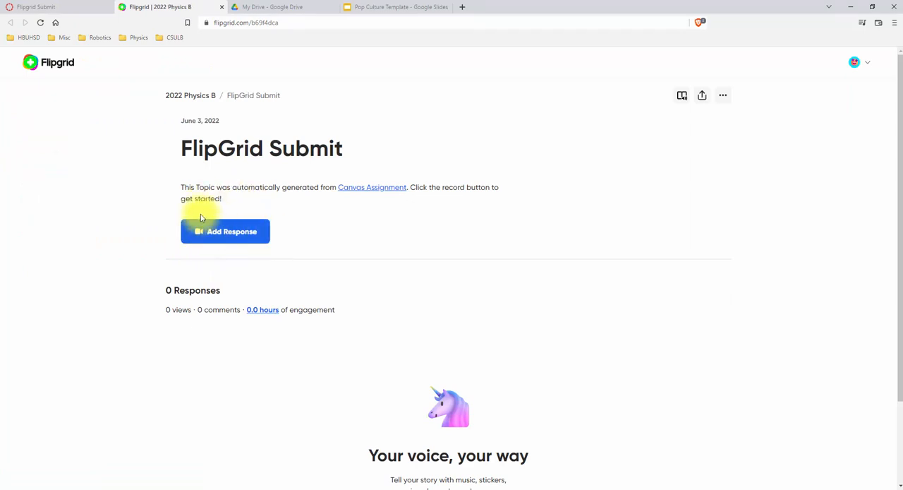
Add a response to FlipGrid Submit and allow microphone and camera access.
click(225, 231)
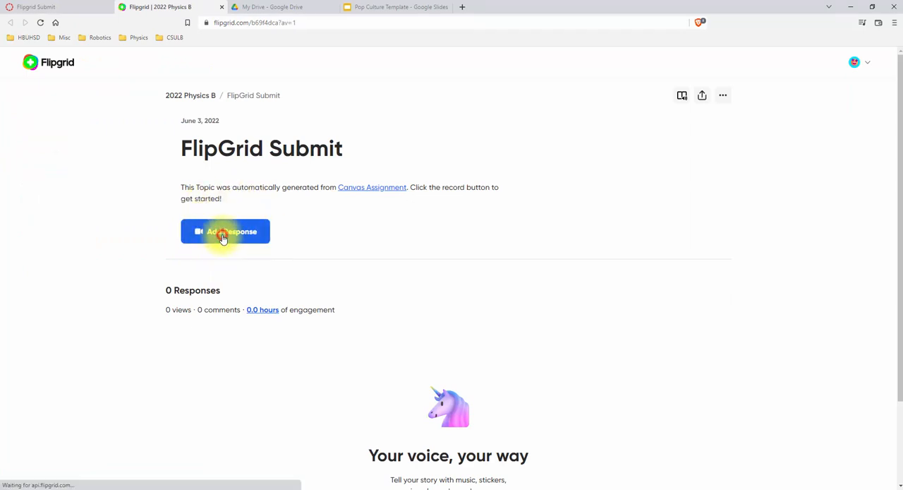
click(225, 231)
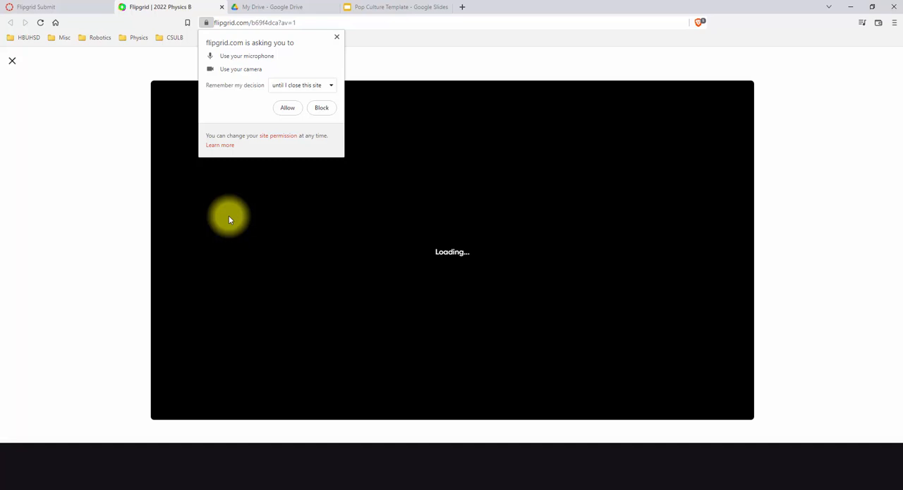
click(287, 107)
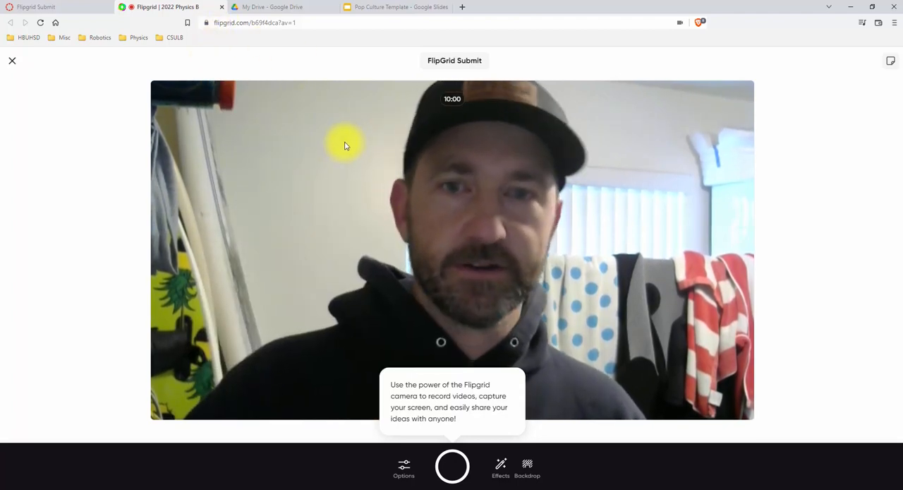
mouse_move(311, 341)
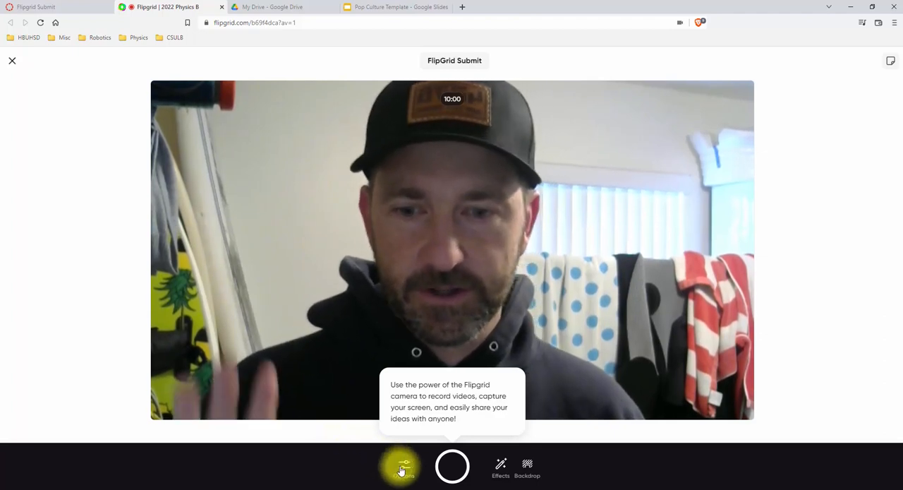
Switch to Record screen with the Logitech HD Webcam C310 and start the screen recording.
click(404, 466)
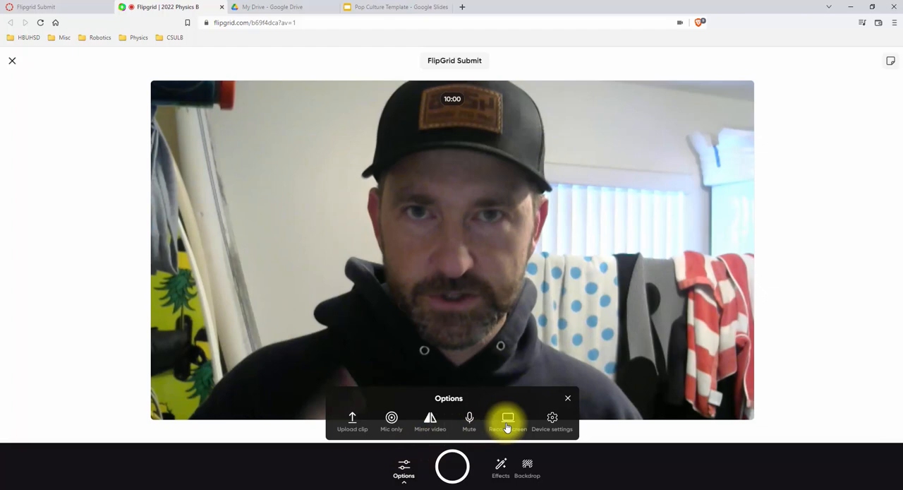
click(507, 421)
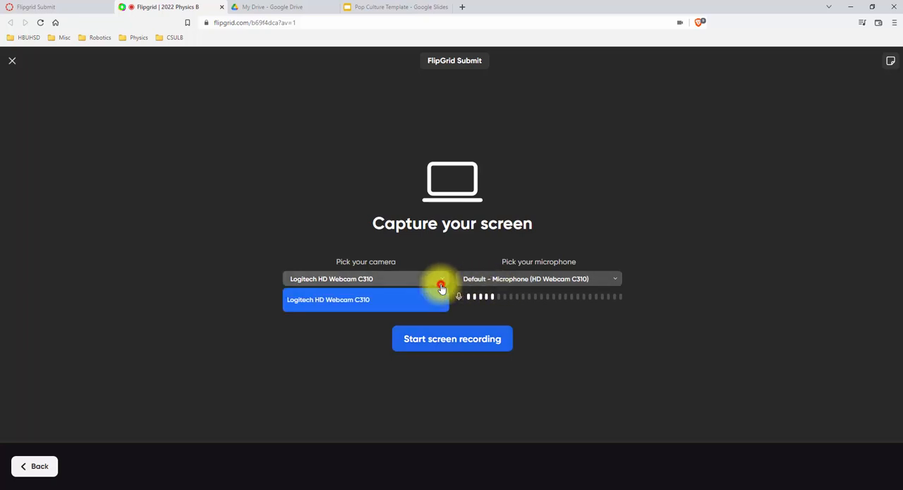
click(365, 300)
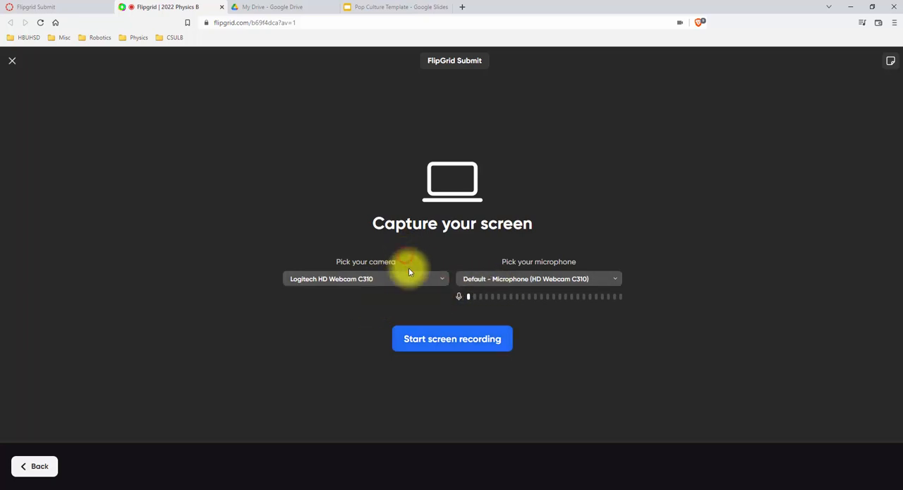
mouse_move(385, 289)
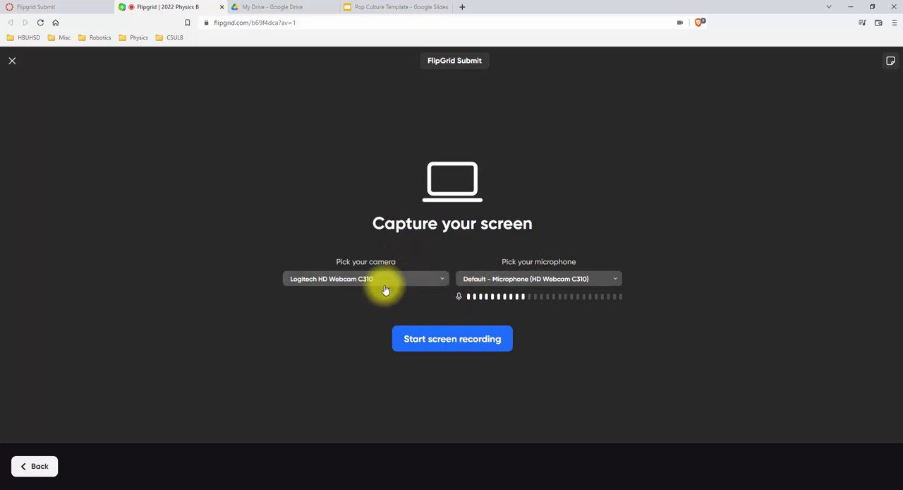
mouse_move(507, 296)
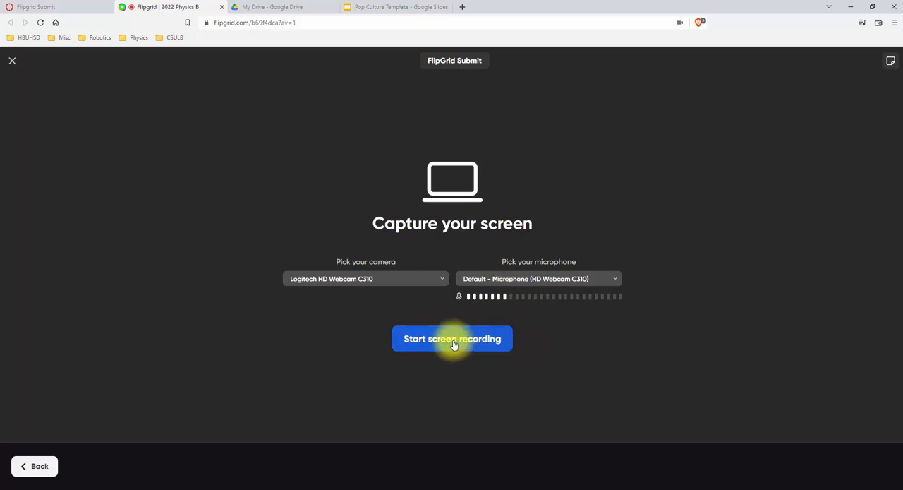
click(451, 338)
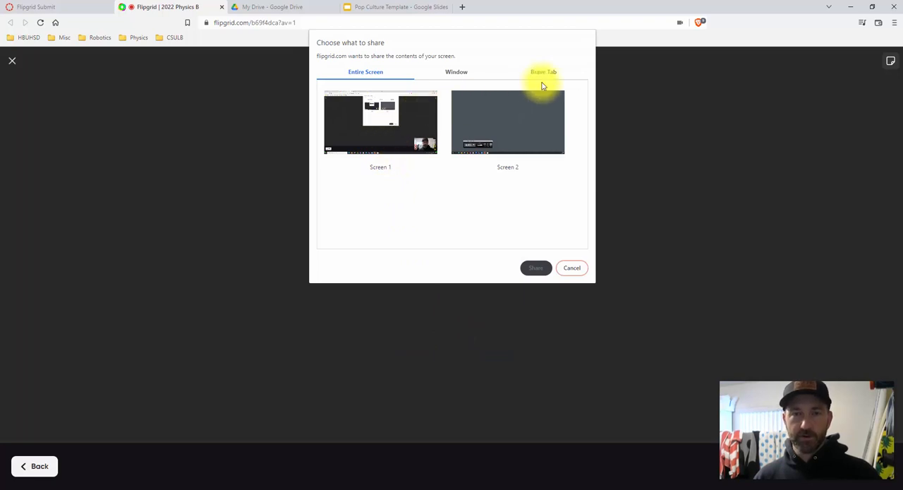
Share Screen 1 under Entire Screen so the capture starts recording.
click(381, 122)
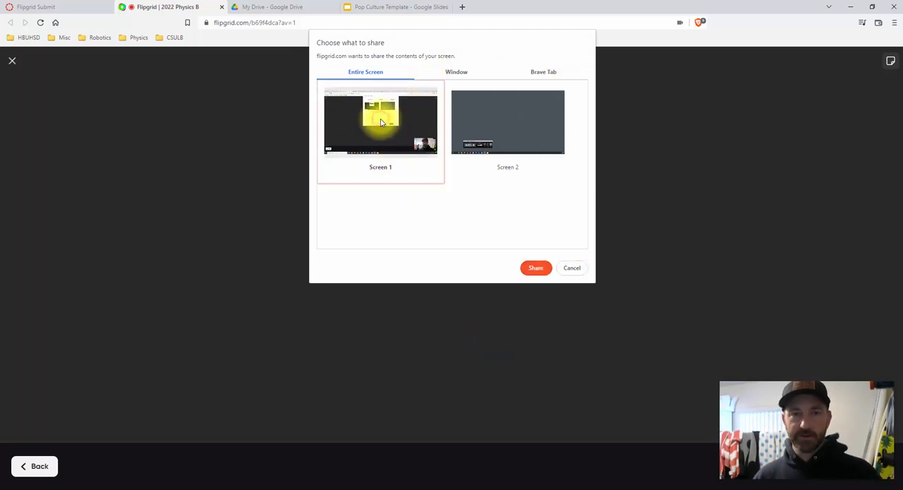
mouse_move(437, 241)
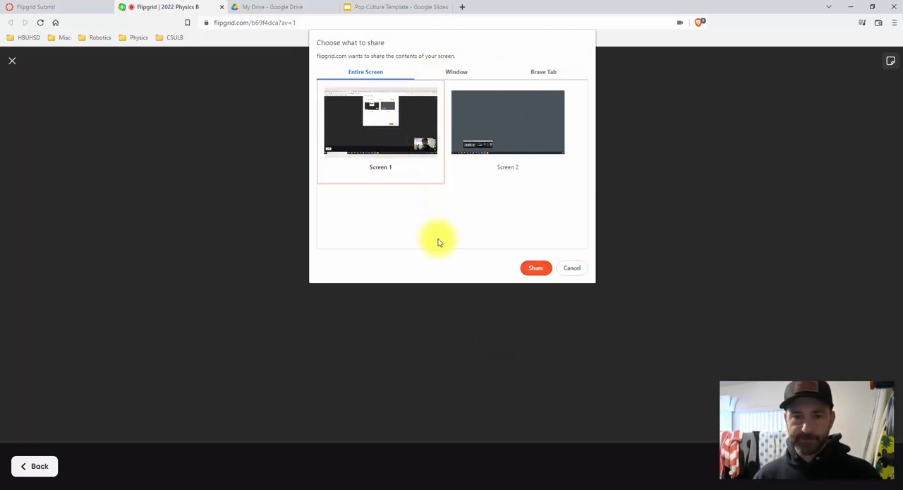
mouse_move(788, 406)
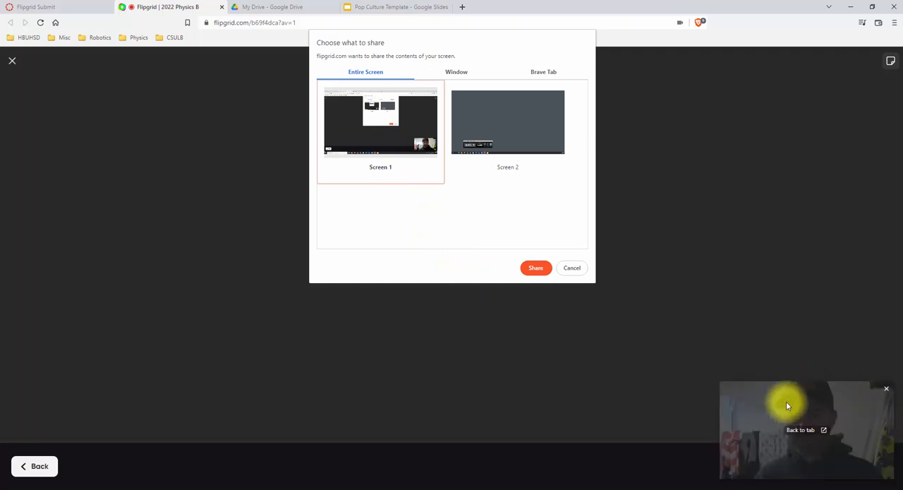
mouse_move(752, 406)
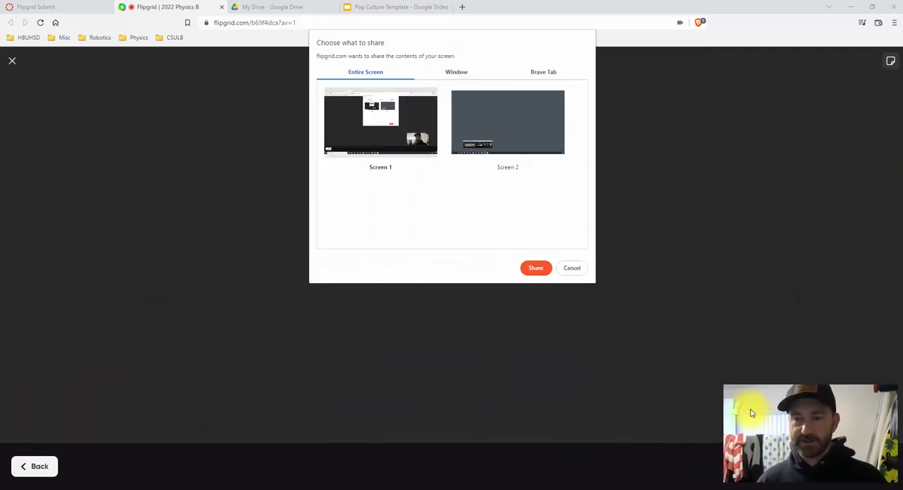
mouse_move(434, 176)
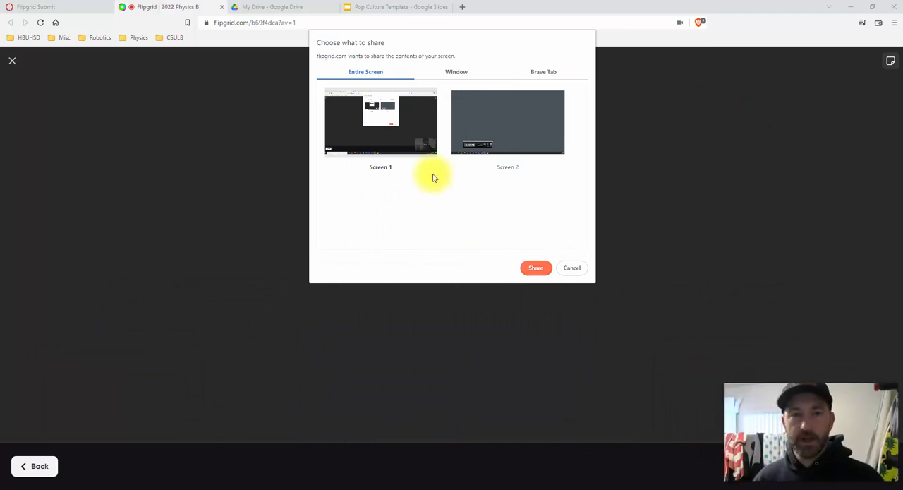
click(381, 122)
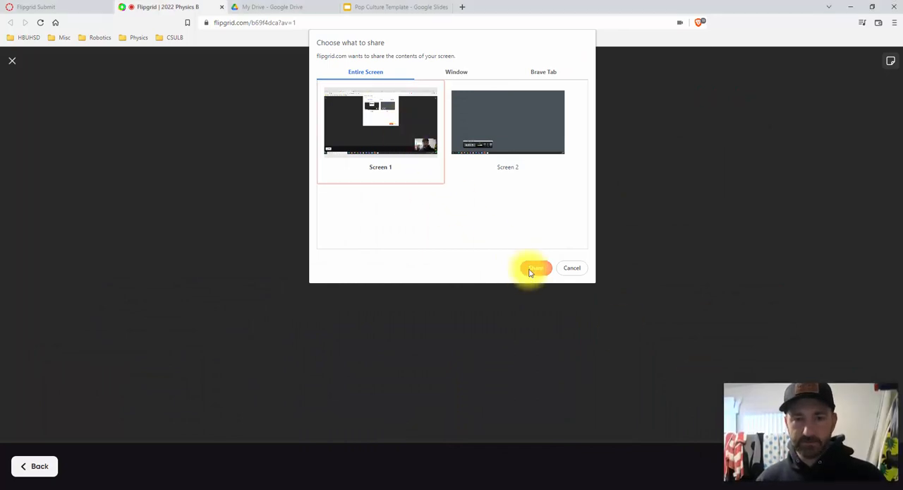
click(535, 267)
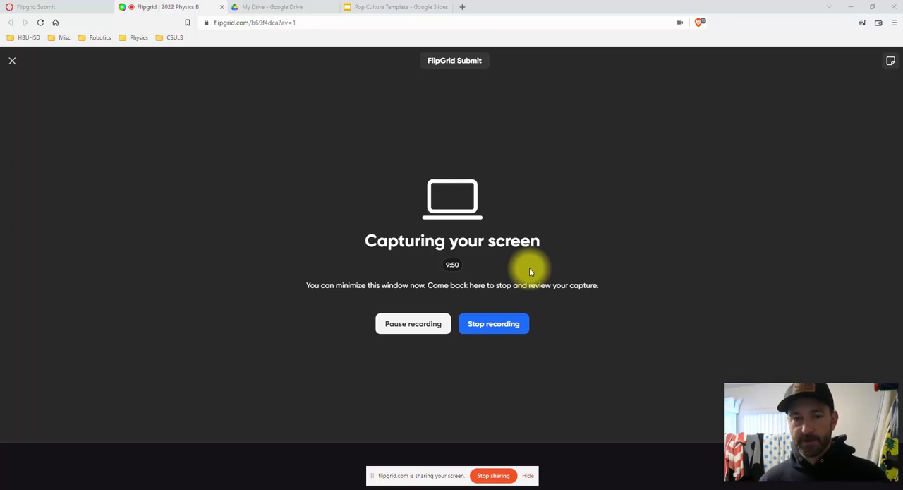
mouse_move(450, 443)
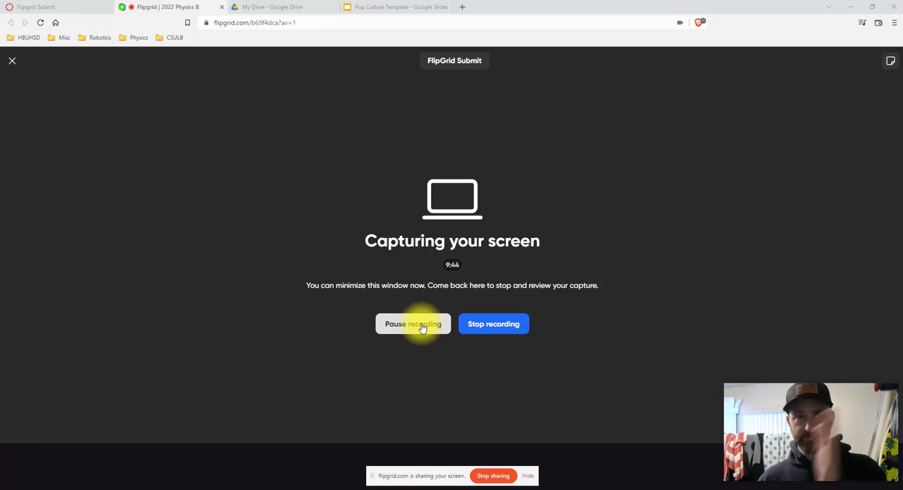
mouse_move(359, 86)
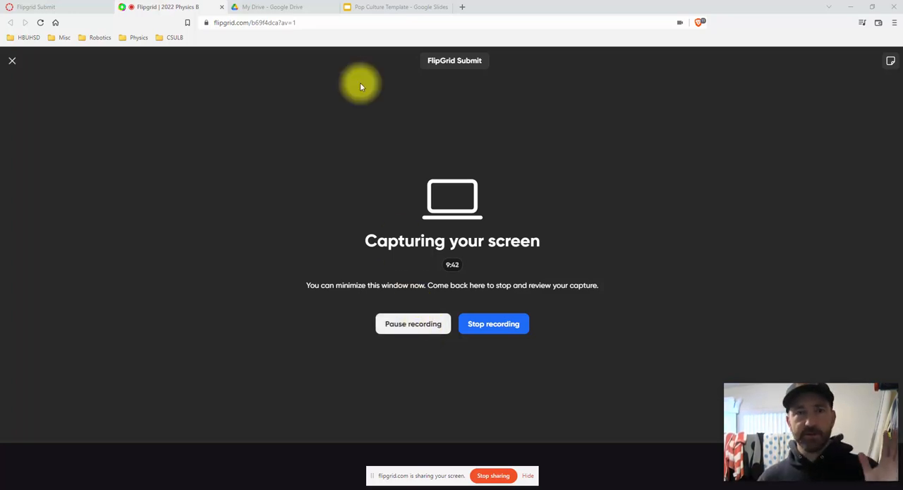
Bring up the Pop Culture Template presentation while recording continues.
click(398, 7)
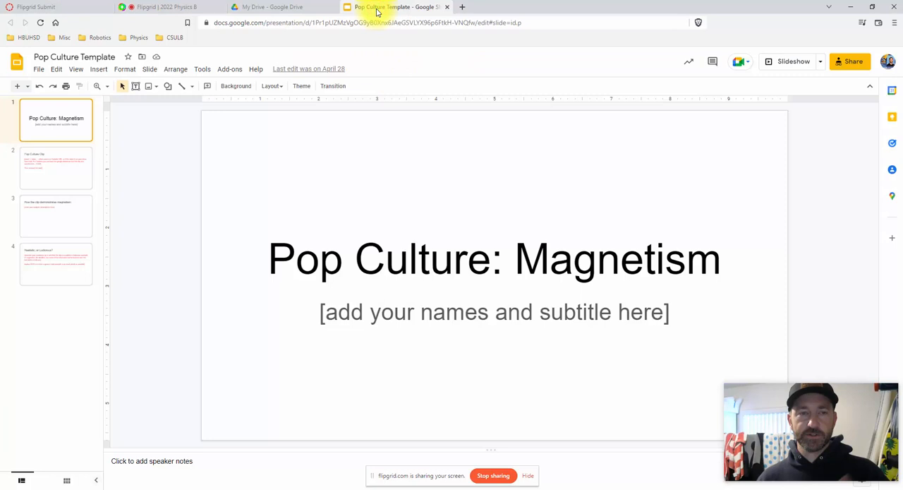
mouse_move(417, 129)
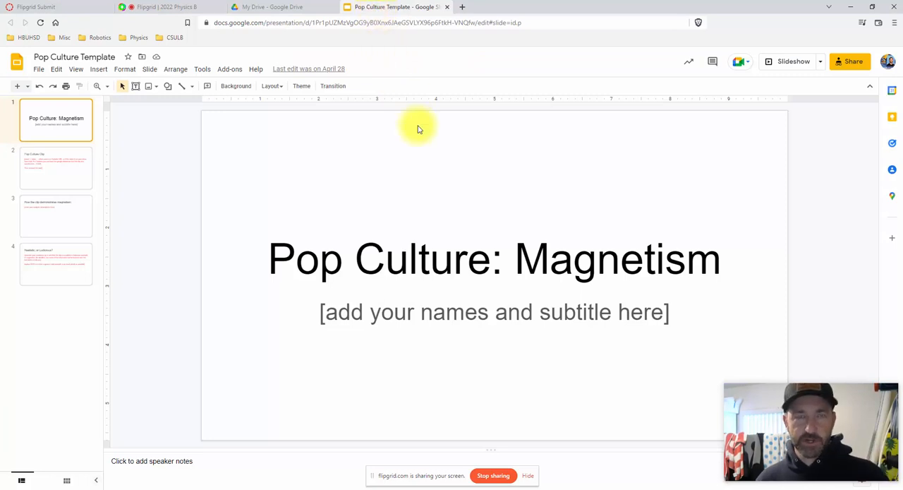
mouse_move(793, 61)
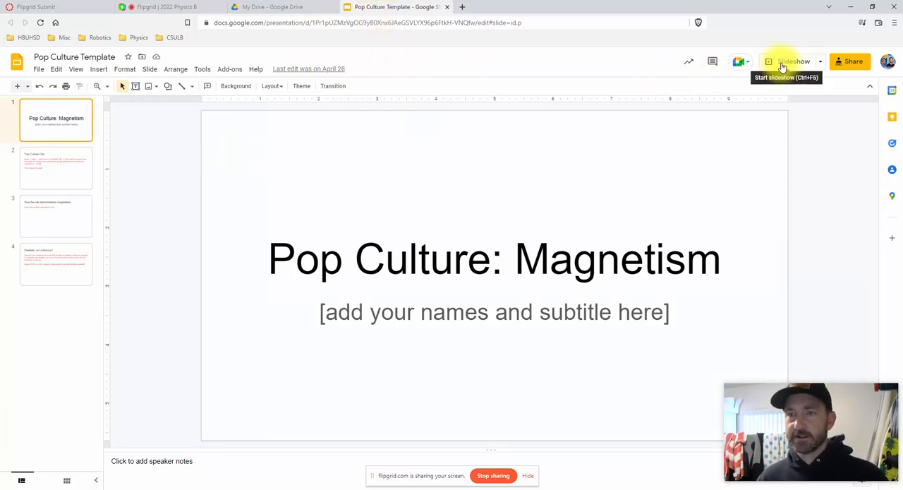
Present the Pop Culture slideshow through to the last slide, then exit to Drive.
click(792, 62)
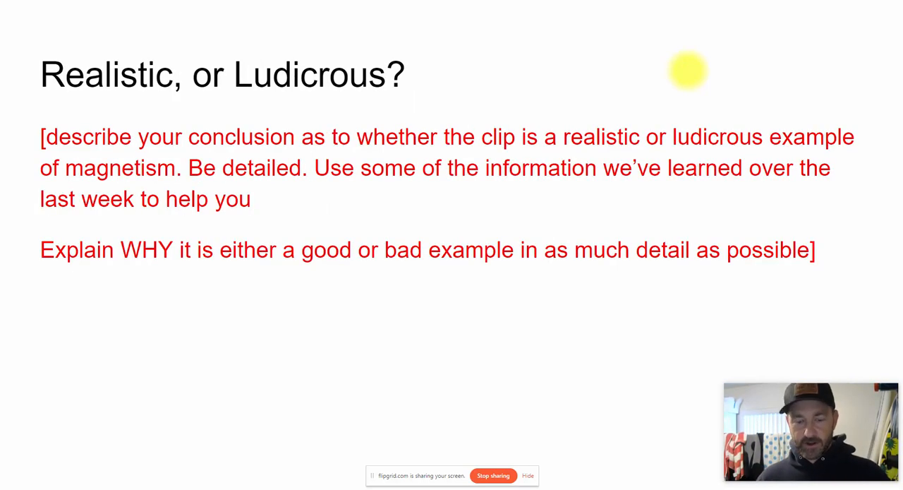
key(Escape)
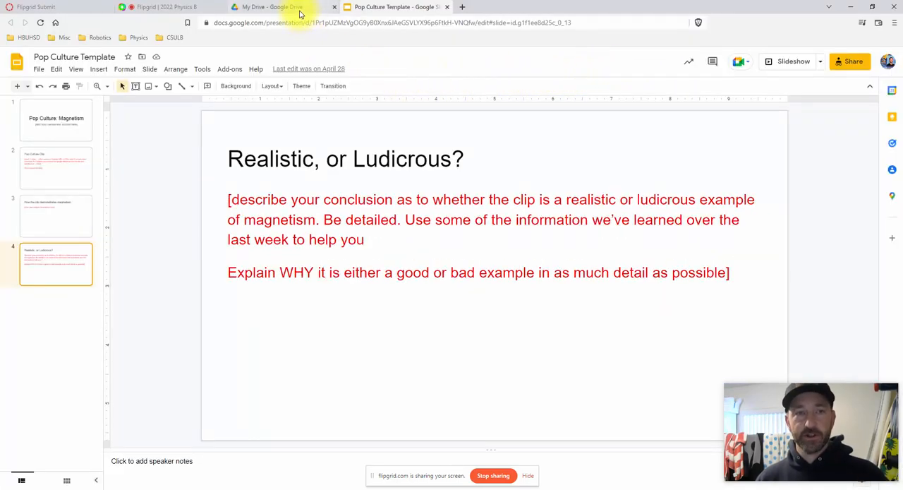
click(276, 7)
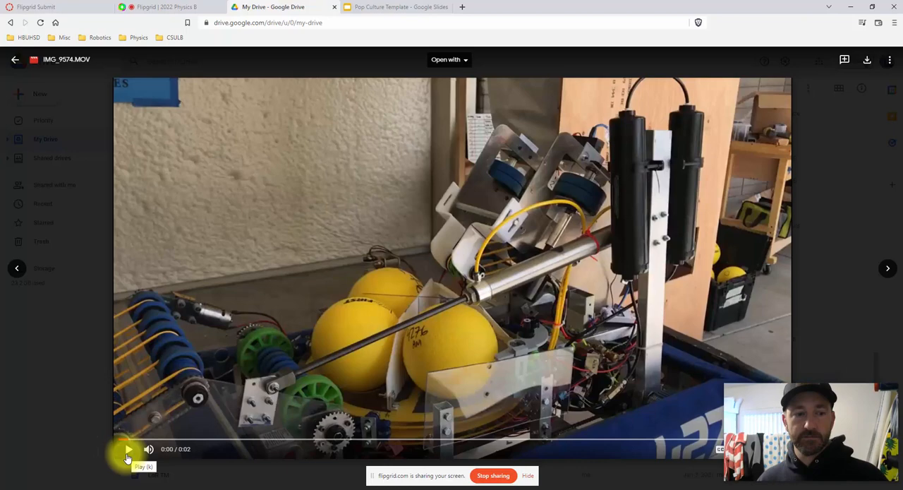
Play the two-second IMG_9574.MOV robot clip through and return to the slides.
click(127, 449)
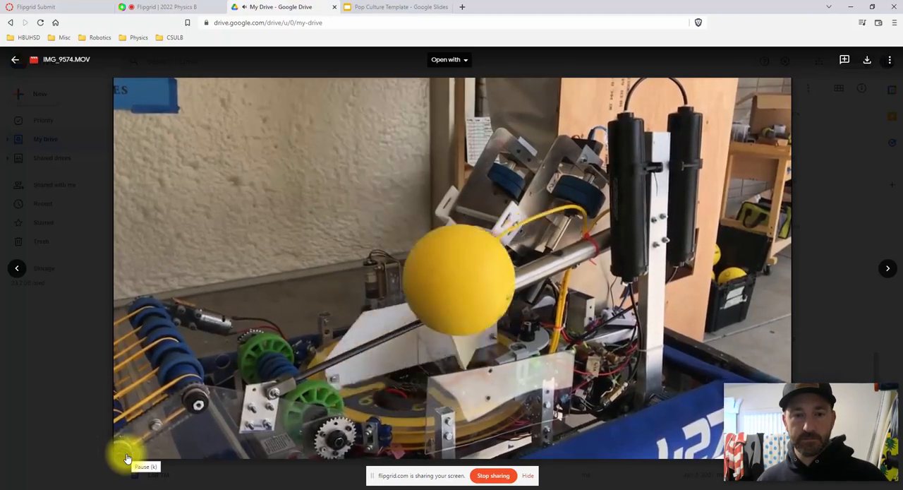
click(127, 457)
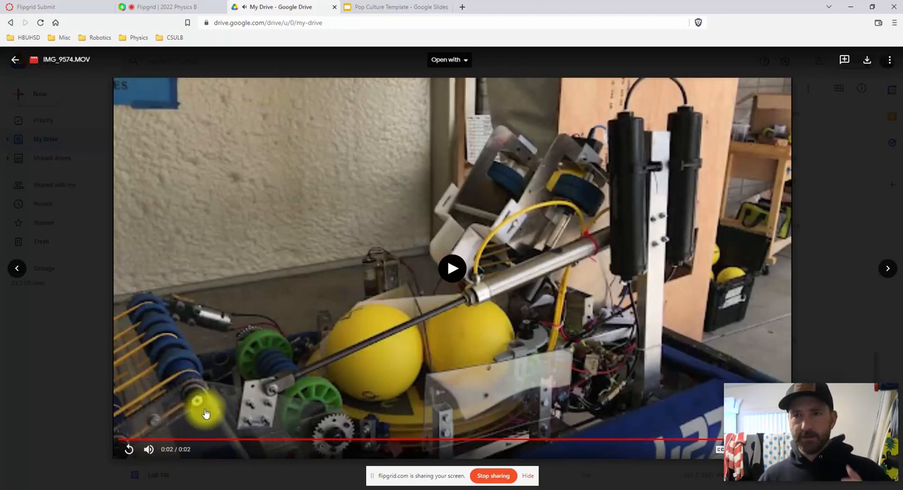
click(398, 7)
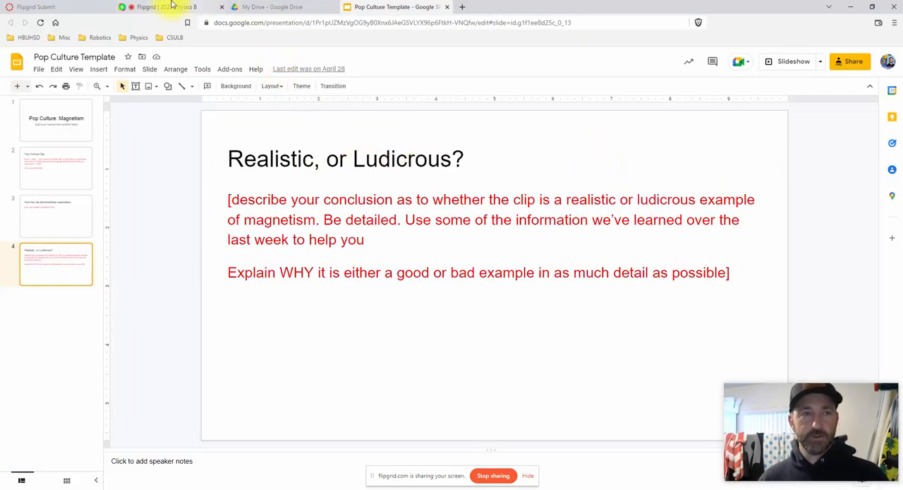
Go back to Flipgrid and stop the screen capture at 1:14.
click(167, 6)
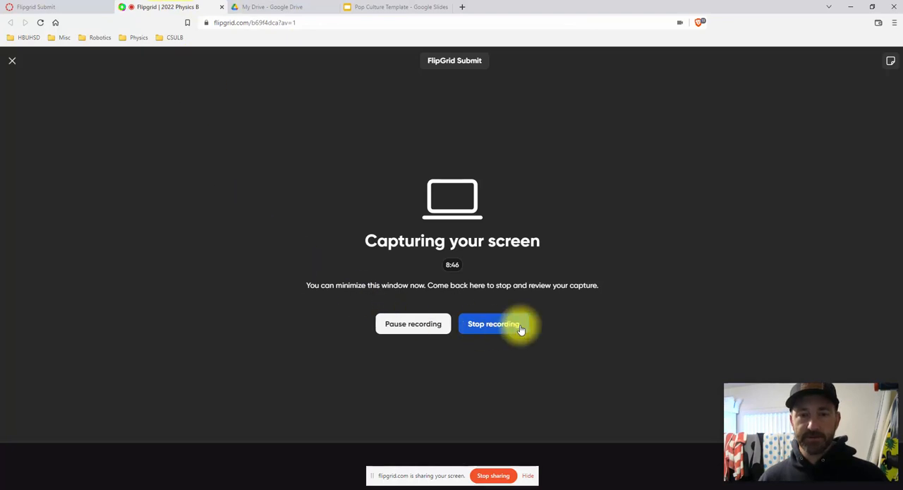
click(493, 323)
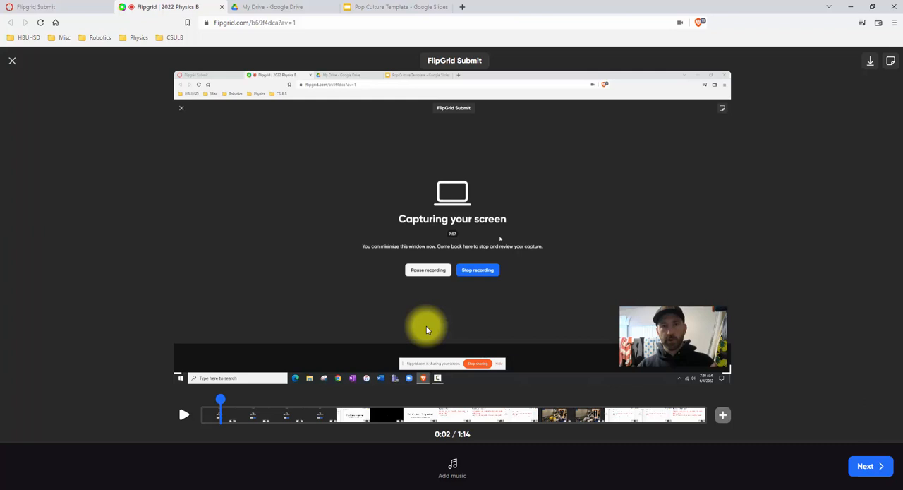
mouse_move(183, 414)
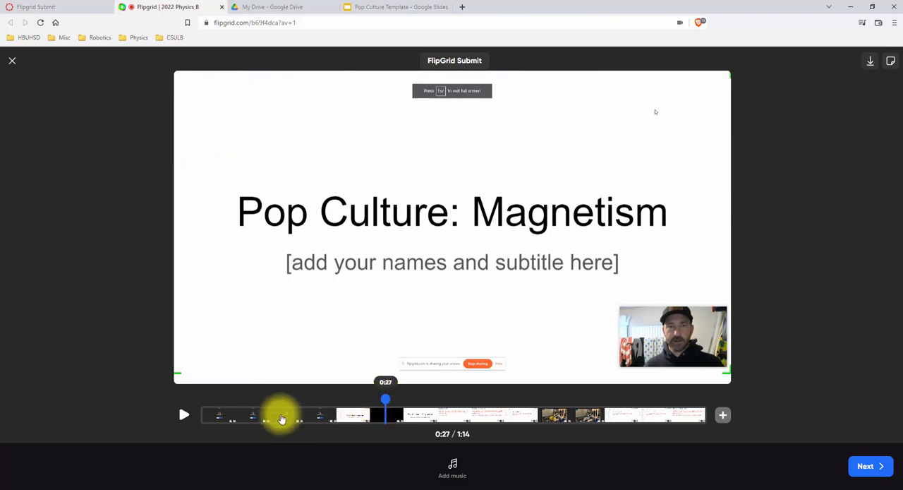
Jump partway into the 1:14 recording's timeline to preview it.
click(183, 414)
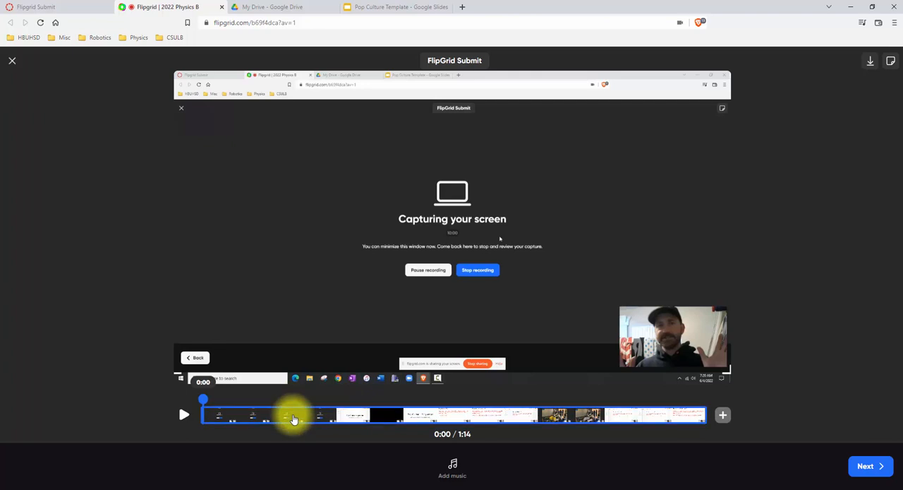
mouse_move(297, 414)
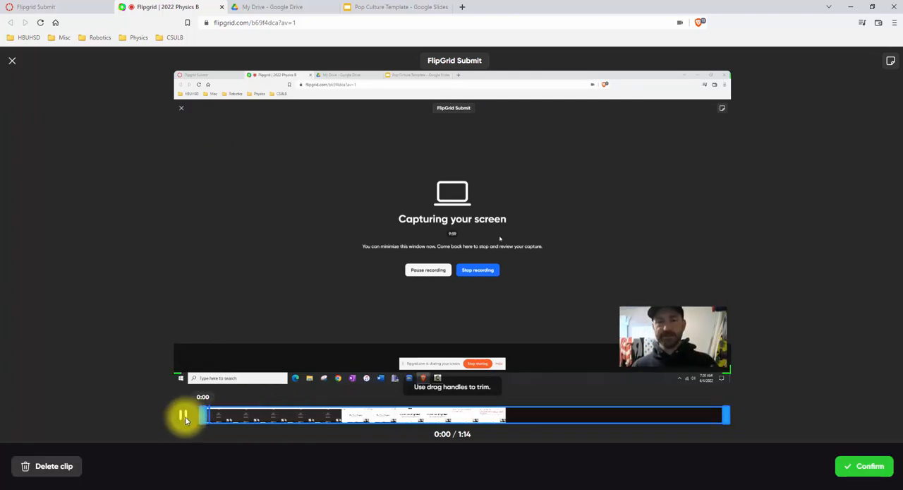
Trim the recording to start at 0:25 and end at 1:07.
click(183, 415)
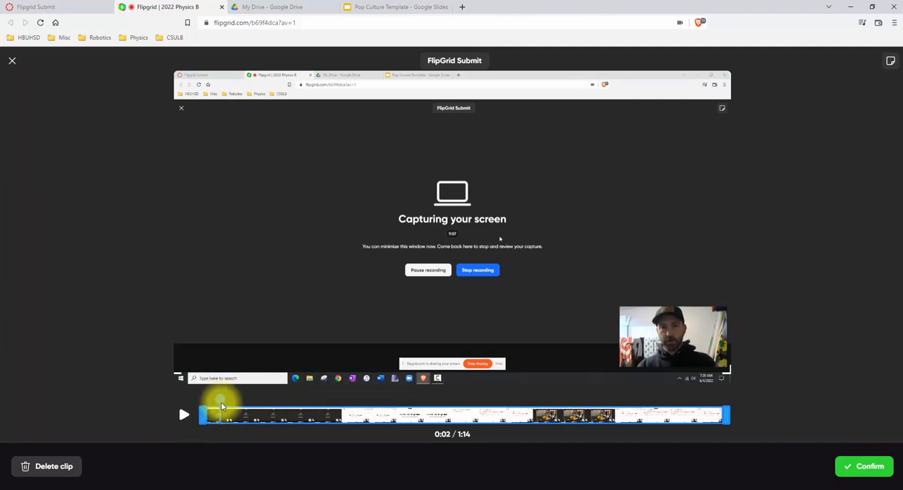
drag(222, 414, 204, 414)
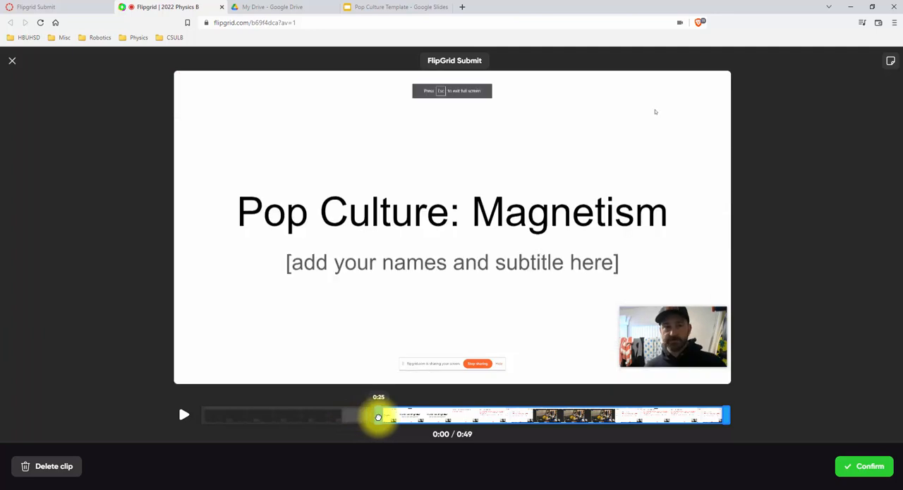
drag(378, 416, 726, 415)
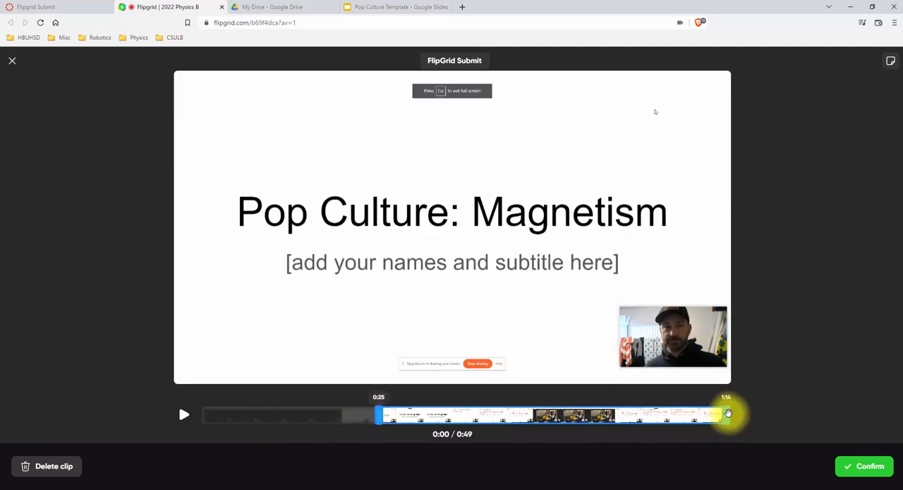
drag(727, 414, 693, 415)
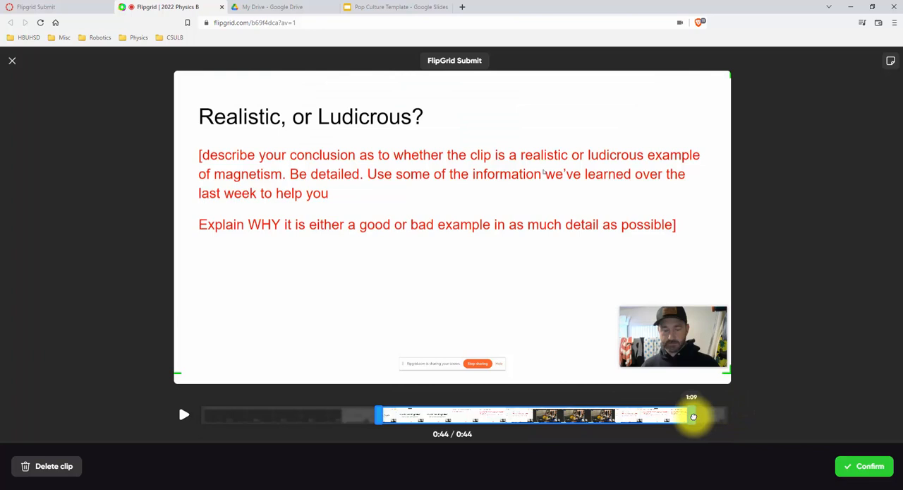
drag(694, 416, 655, 421)
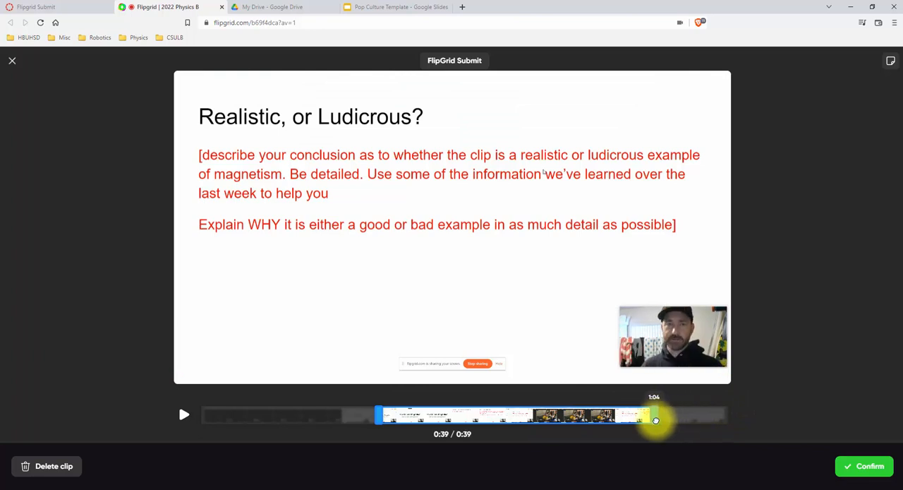
click(184, 414)
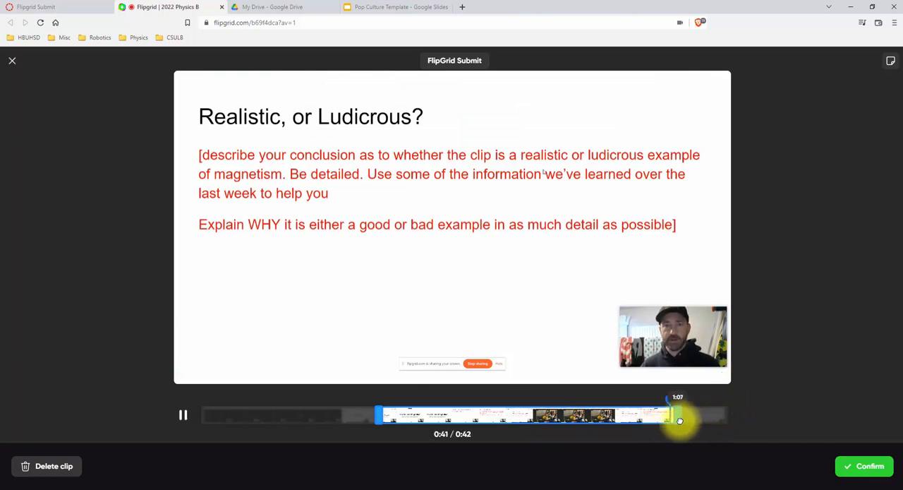
click(183, 414)
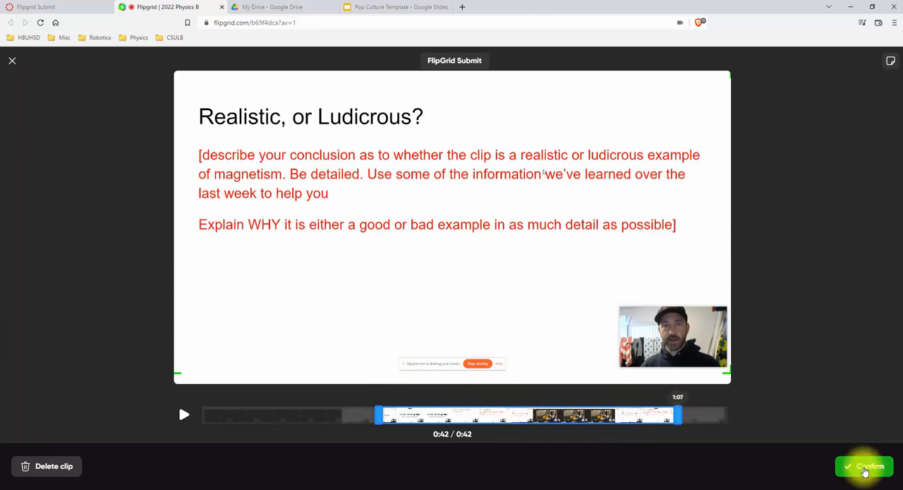
Confirm the 0:42 trimmed clip and continue to the Post video form.
click(865, 466)
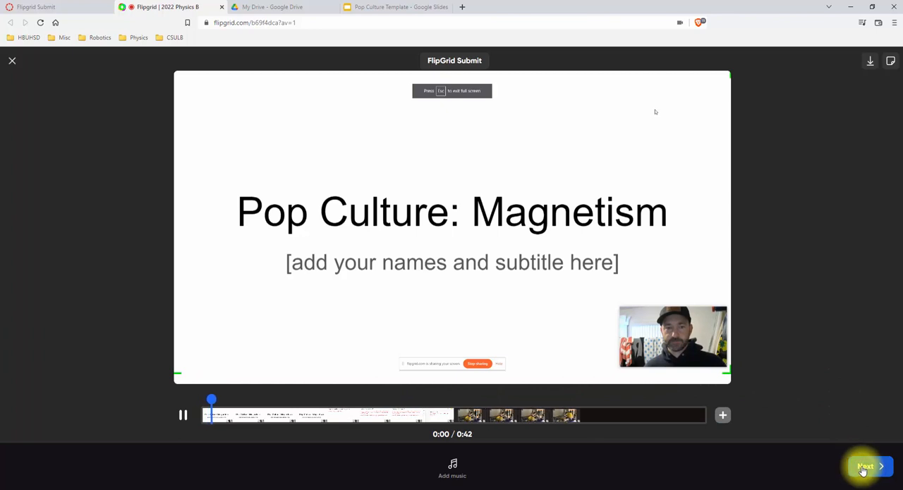
click(182, 414)
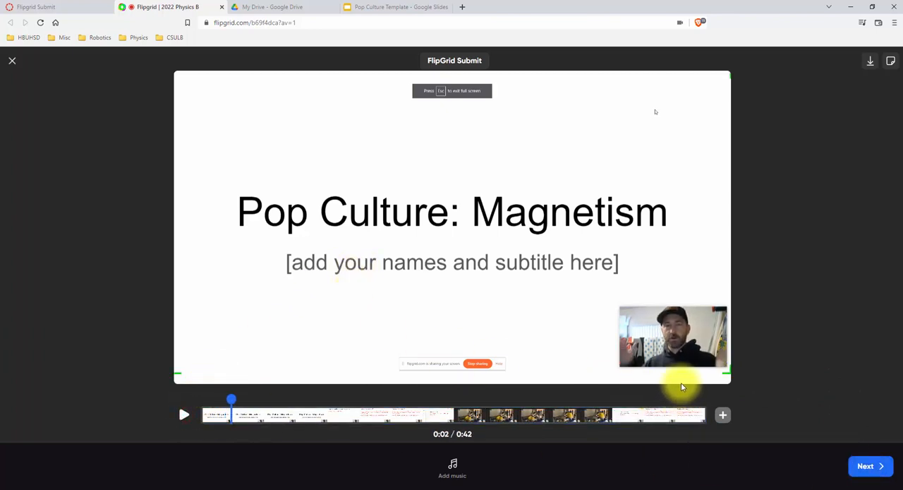
click(865, 465)
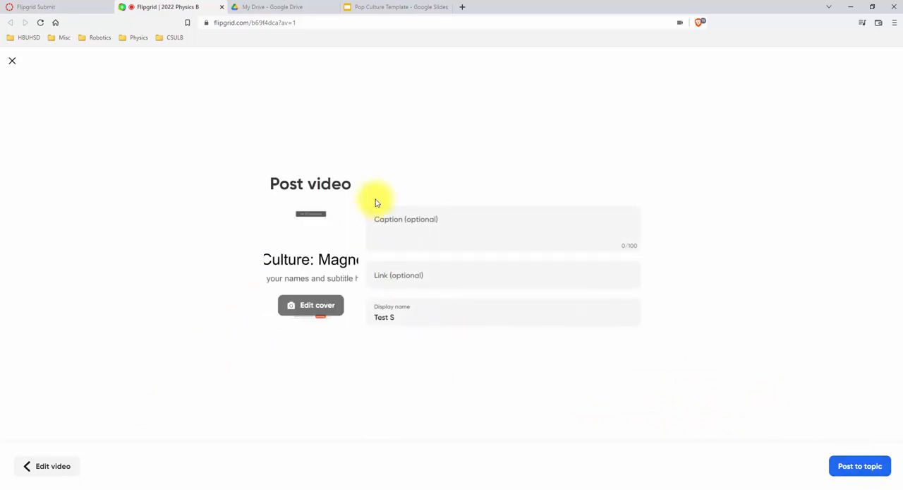